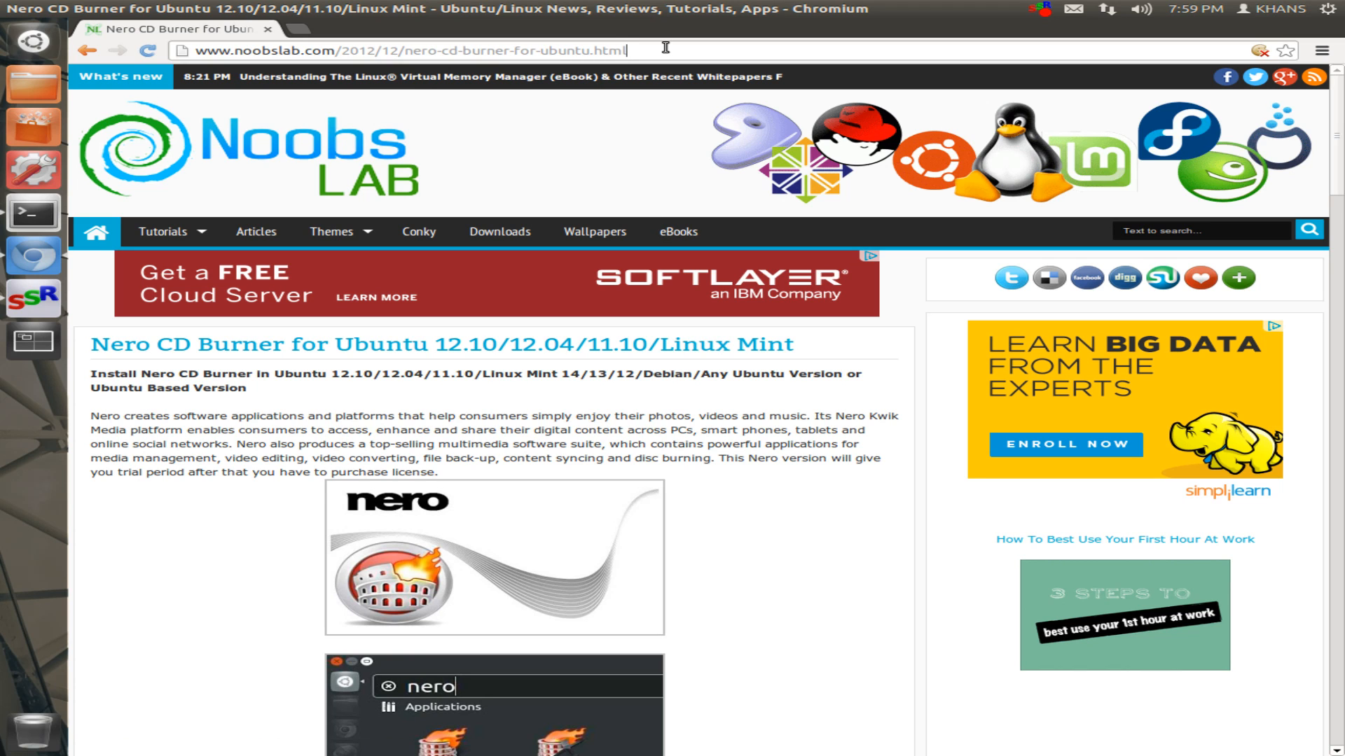
# Scroll the NoobsLab Nero page down to the 32-bit and 64-bit terminal command boxes
pyautogui.scroll(-3)
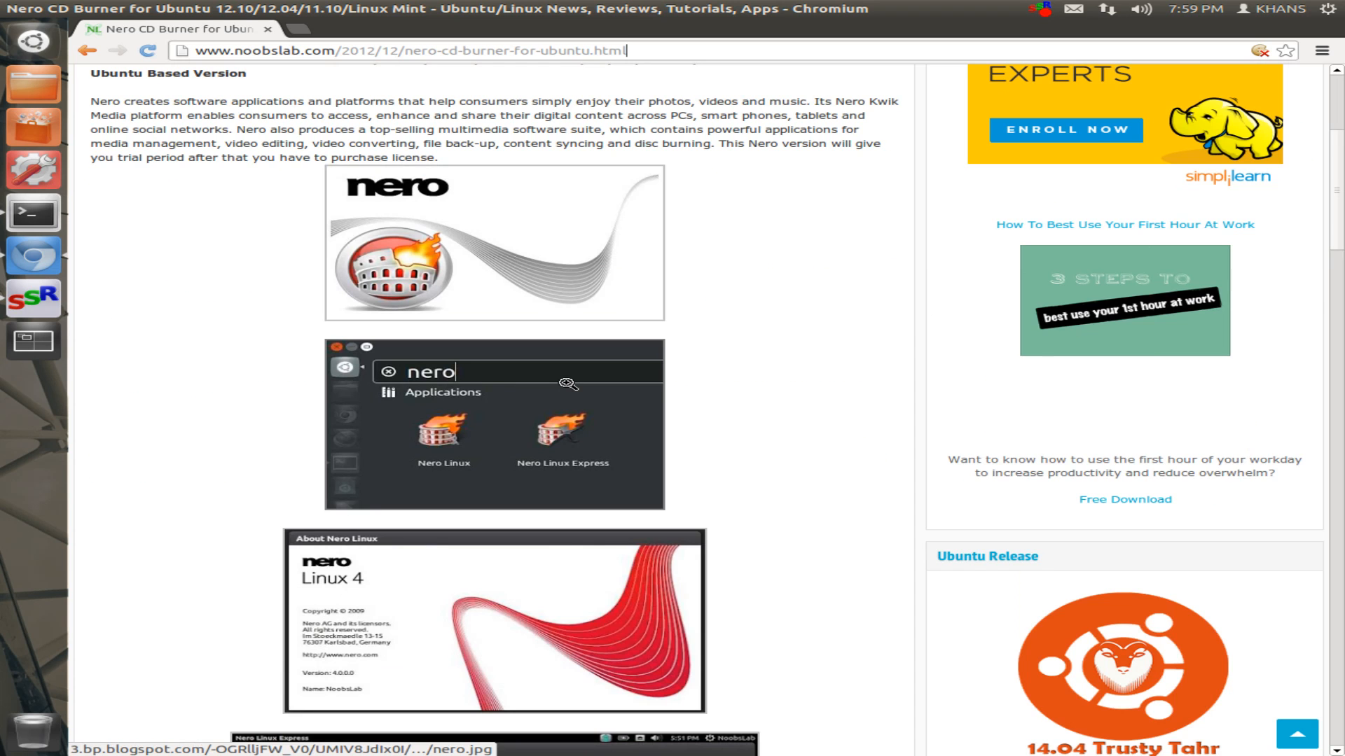
pyautogui.scroll(-3)
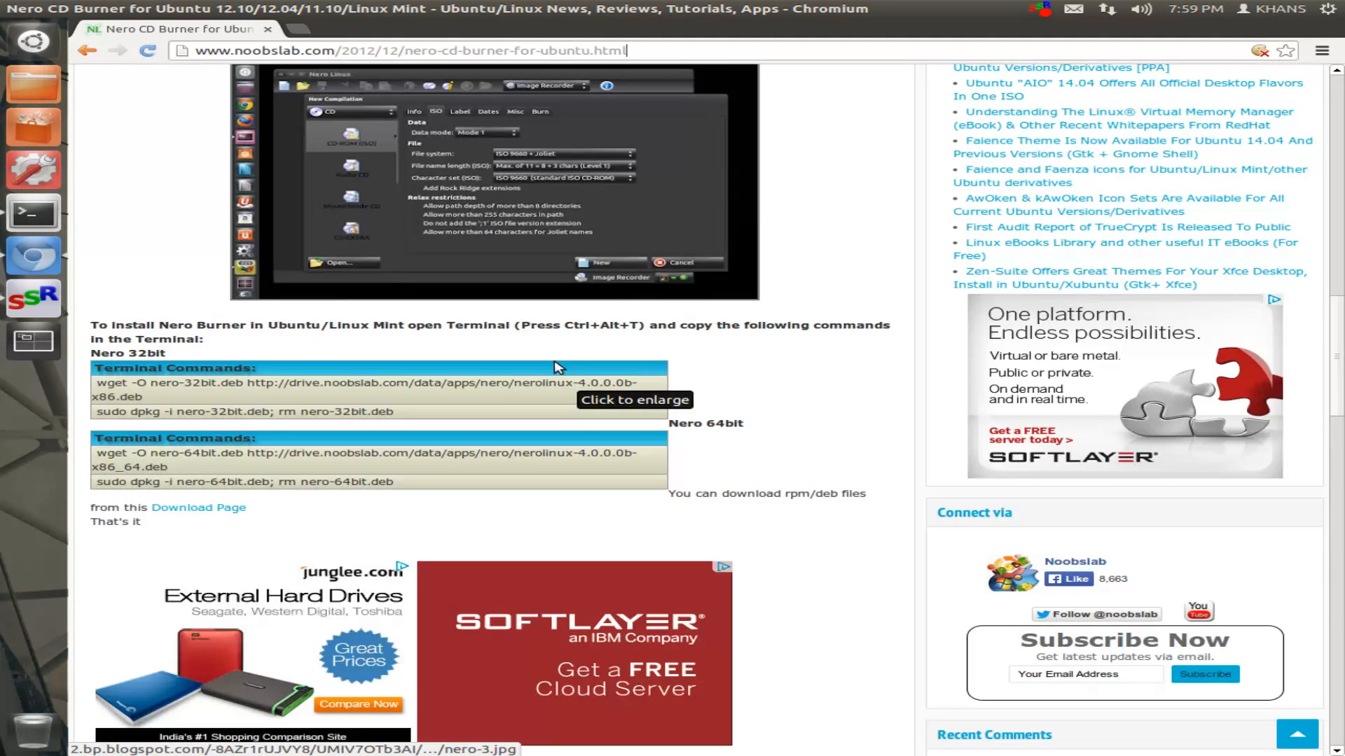
pyautogui.moveTo(404, 414)
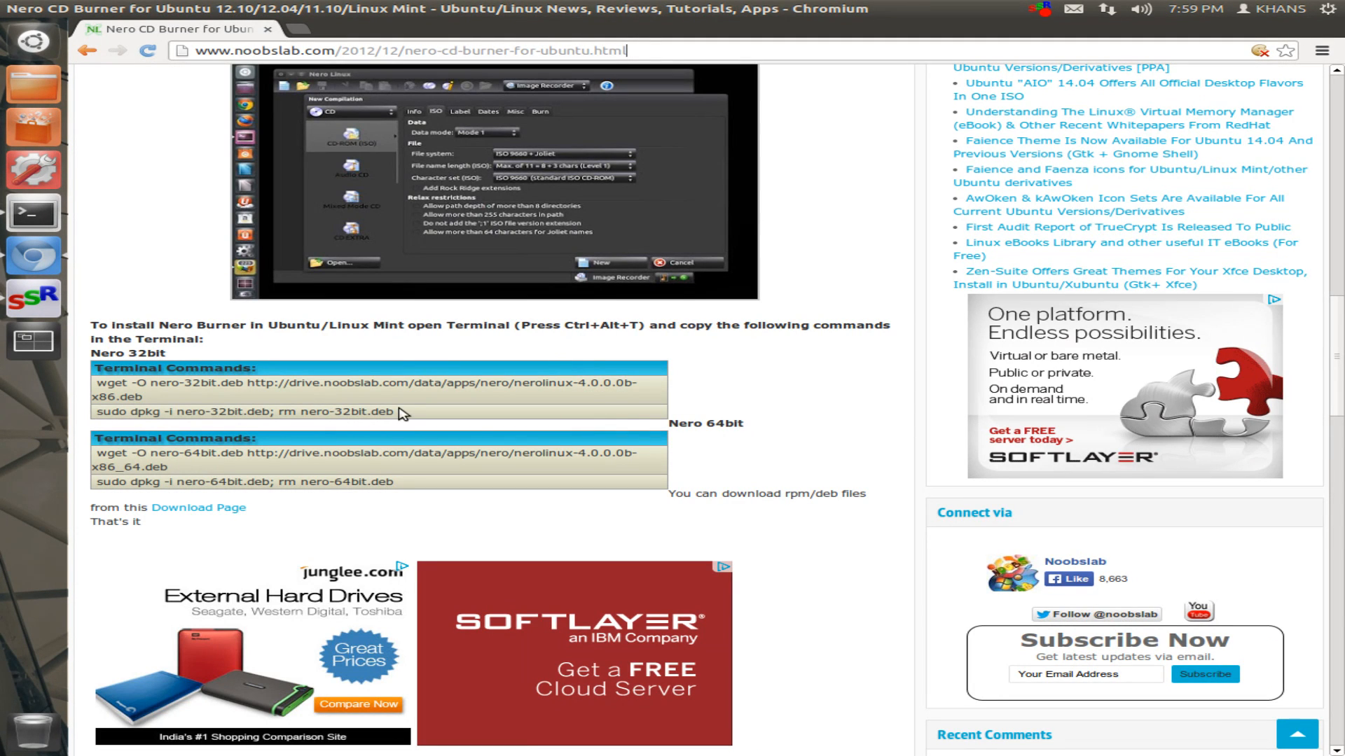
pyautogui.moveTo(301, 428)
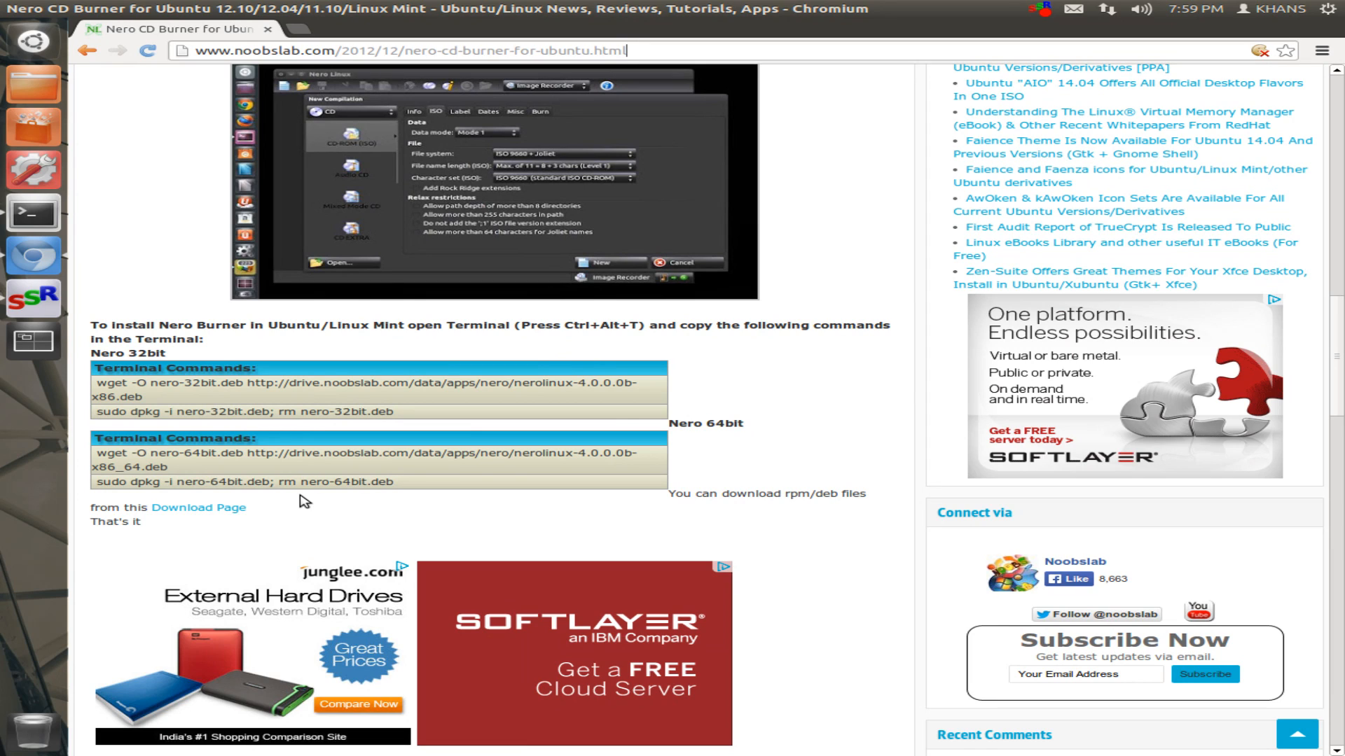
pyautogui.moveTo(313, 487)
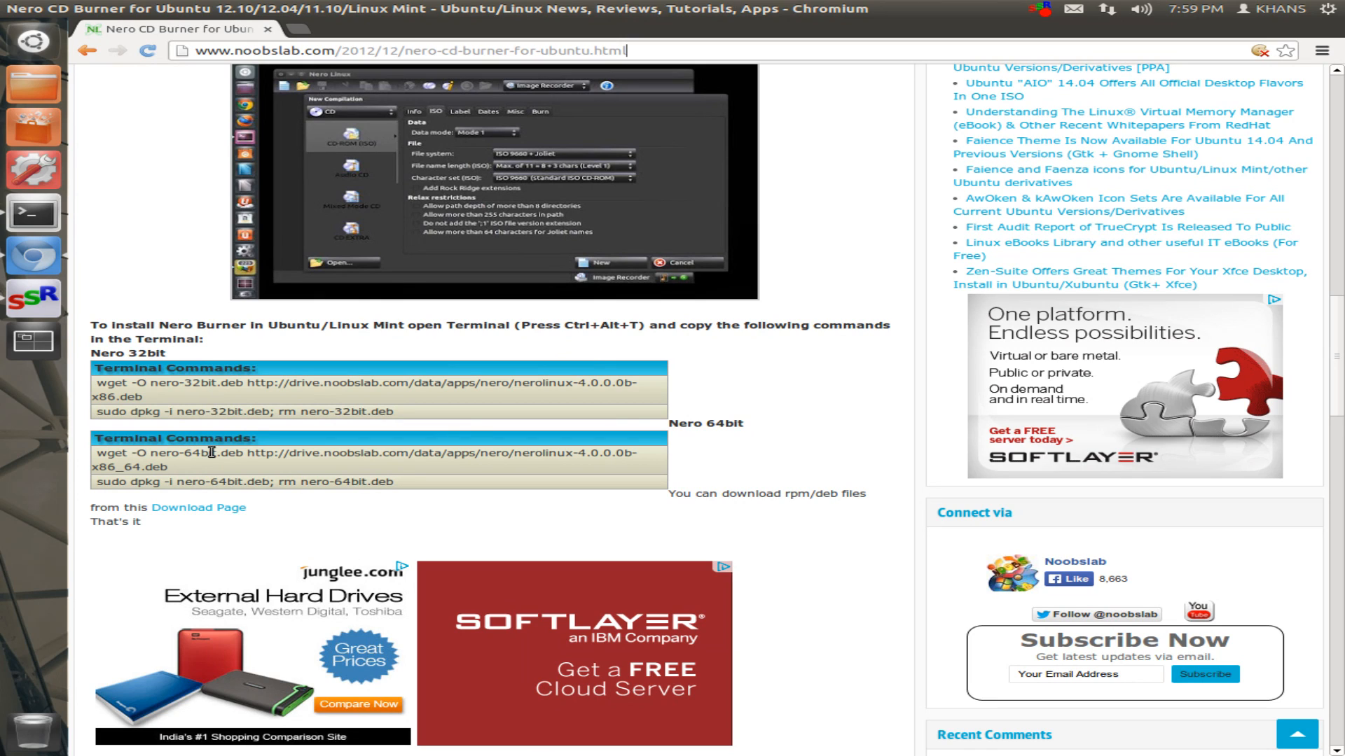
pyautogui.moveTo(98, 200)
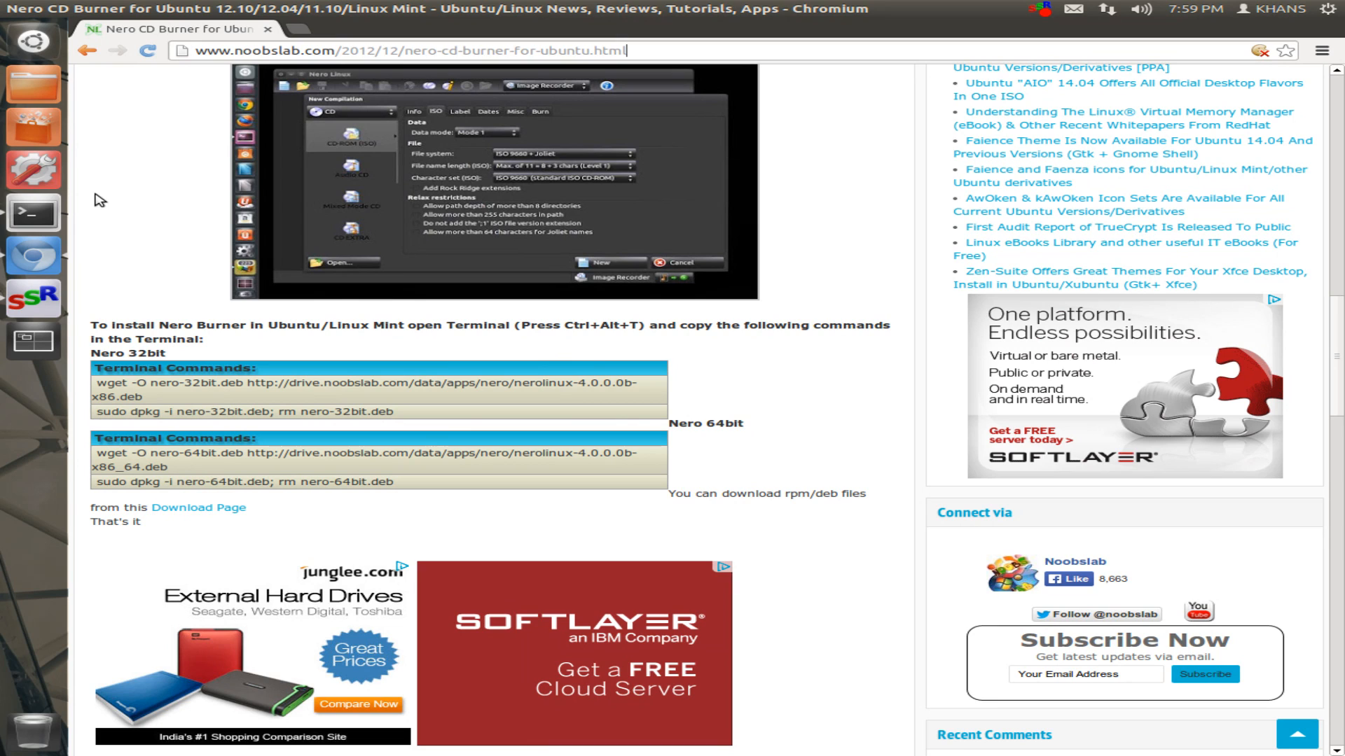
# Select and copy the 32-bit Nero wget download command from the article
pyautogui.click(32, 213)
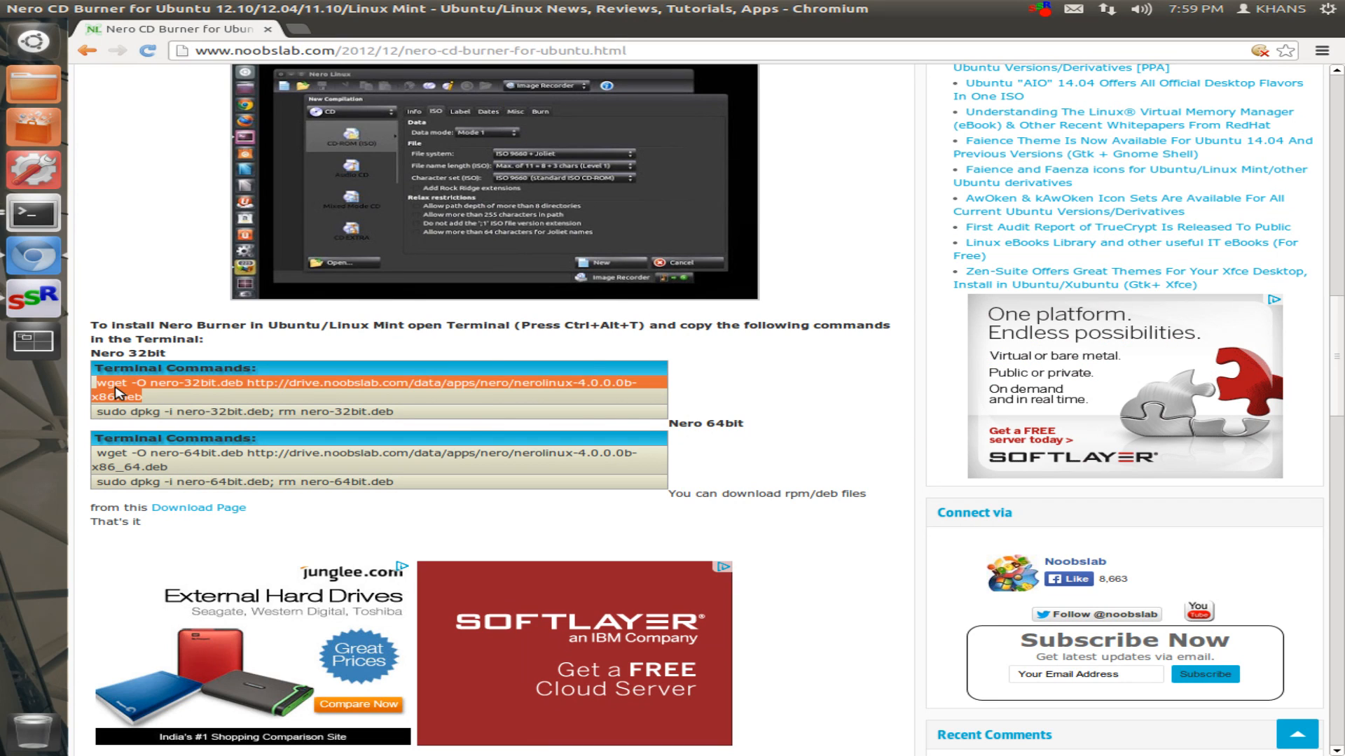
pyautogui.rightClick(117, 392)
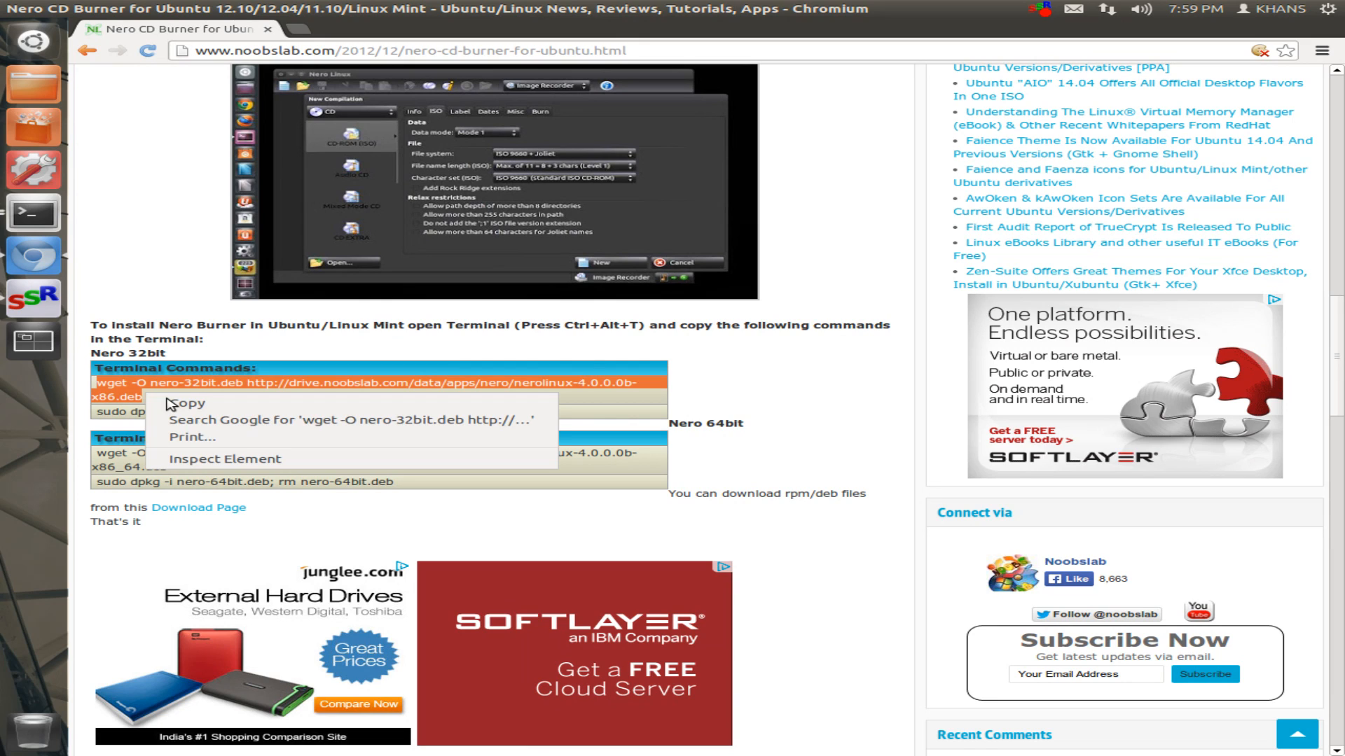
pyautogui.moveTo(32, 254)
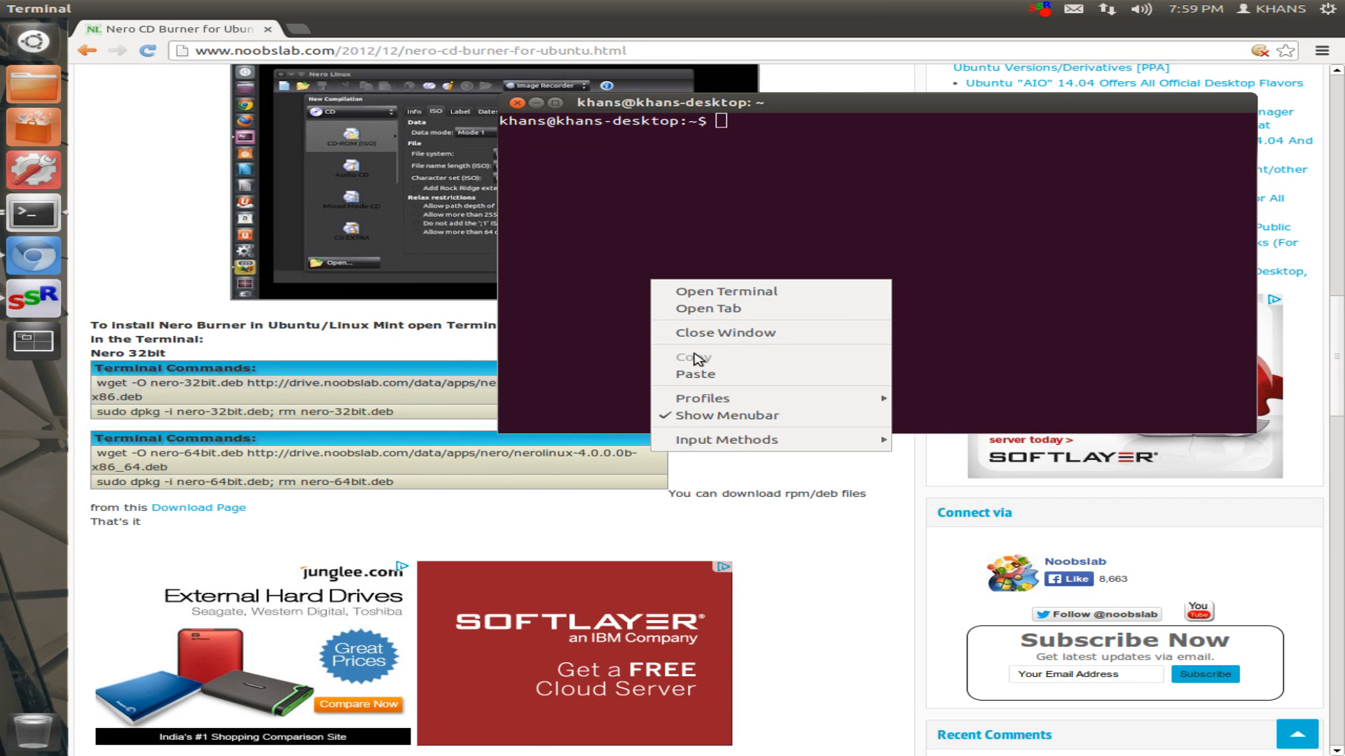
# Run the pasted wget command to download nero-32bit.deb from NoobsLab
pyautogui.click(695, 375)
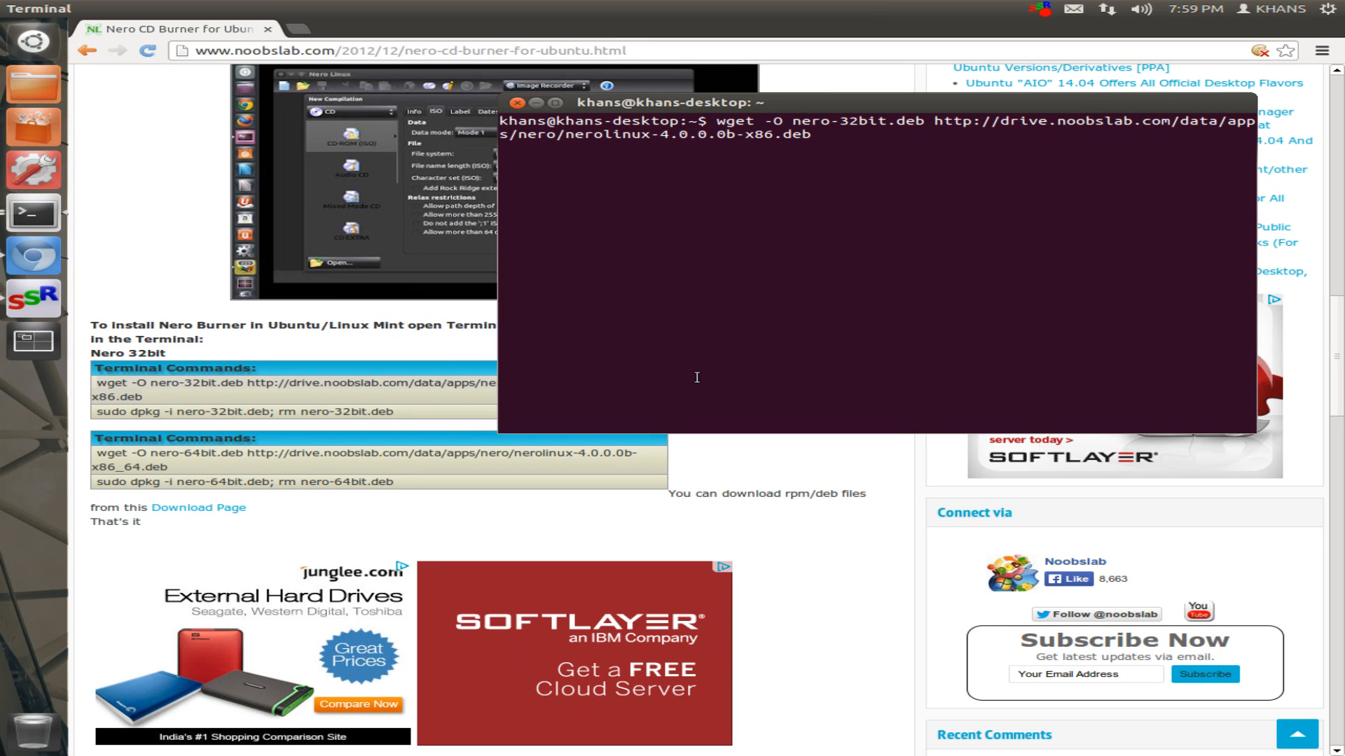
pyautogui.press('Return')
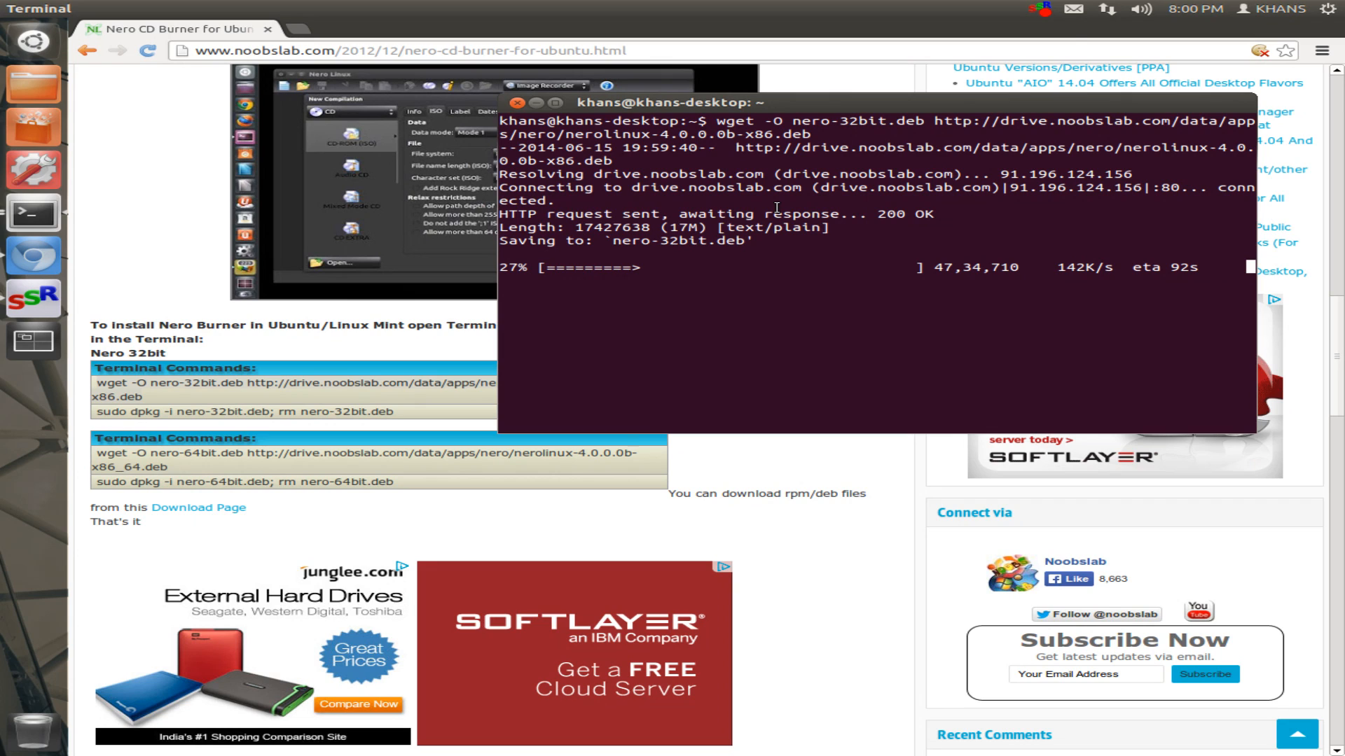
pyautogui.moveTo(975, 122)
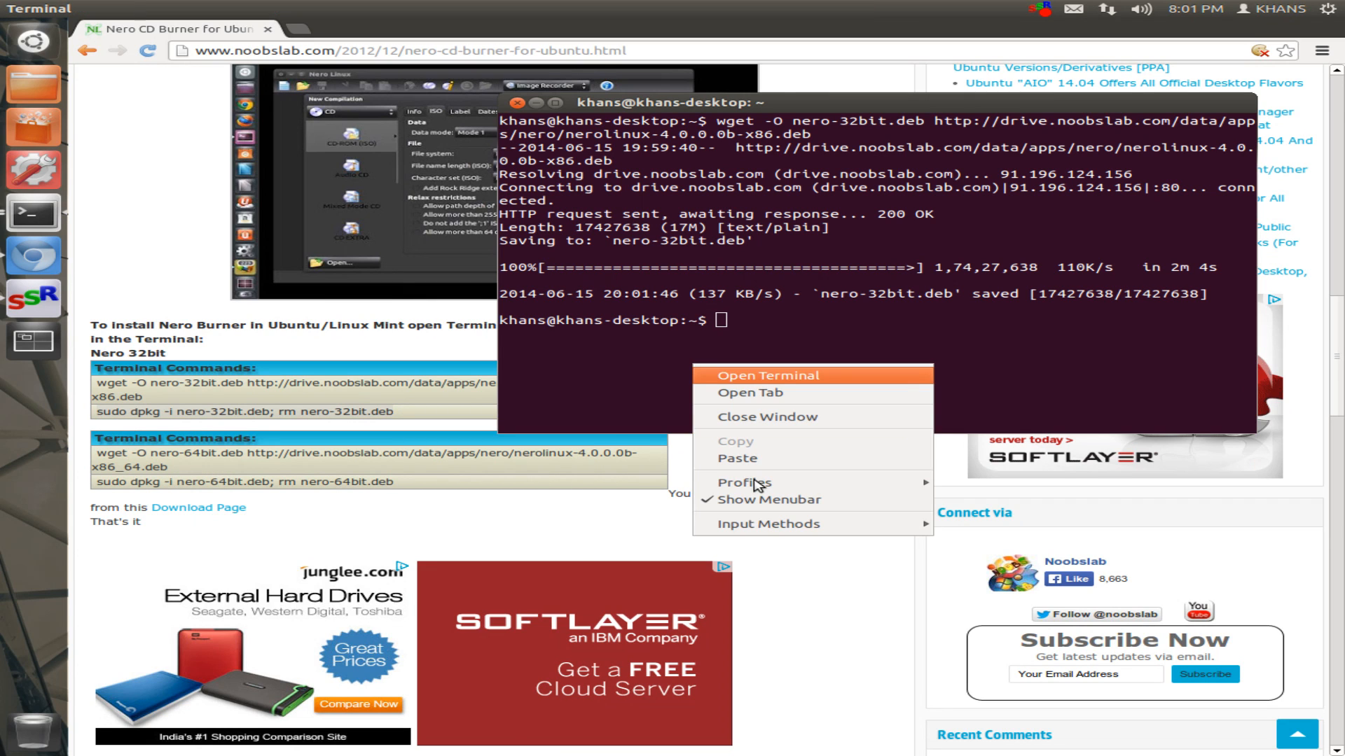
# Run 'sudo dpkg -i nero-32bit.deb; rm nero-32bit.deb' to install nerolinux 4.0.0.0-1
pyautogui.click(737, 457)
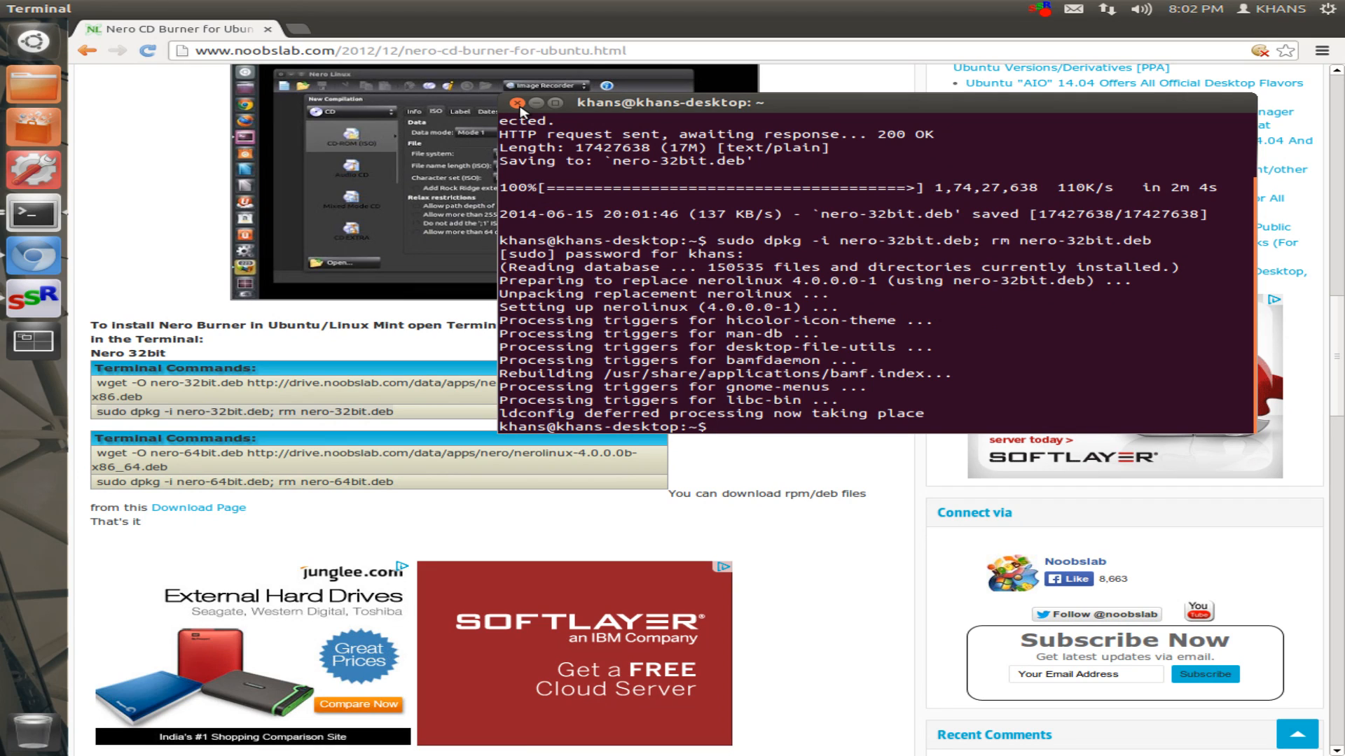
# Search 'nero' in the Dash to see Nero Linux and Nero Linux Express, then dismiss it
pyautogui.click(521, 103)
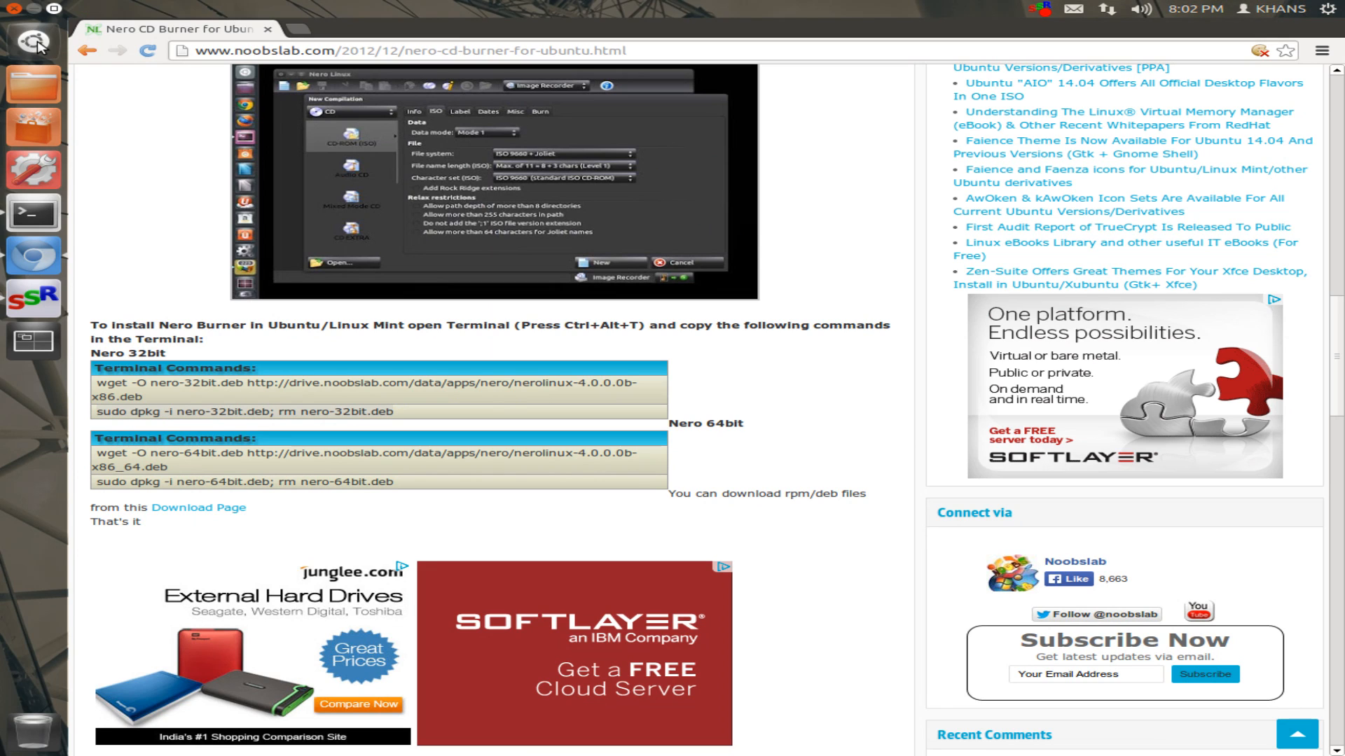
pyautogui.click(32, 41)
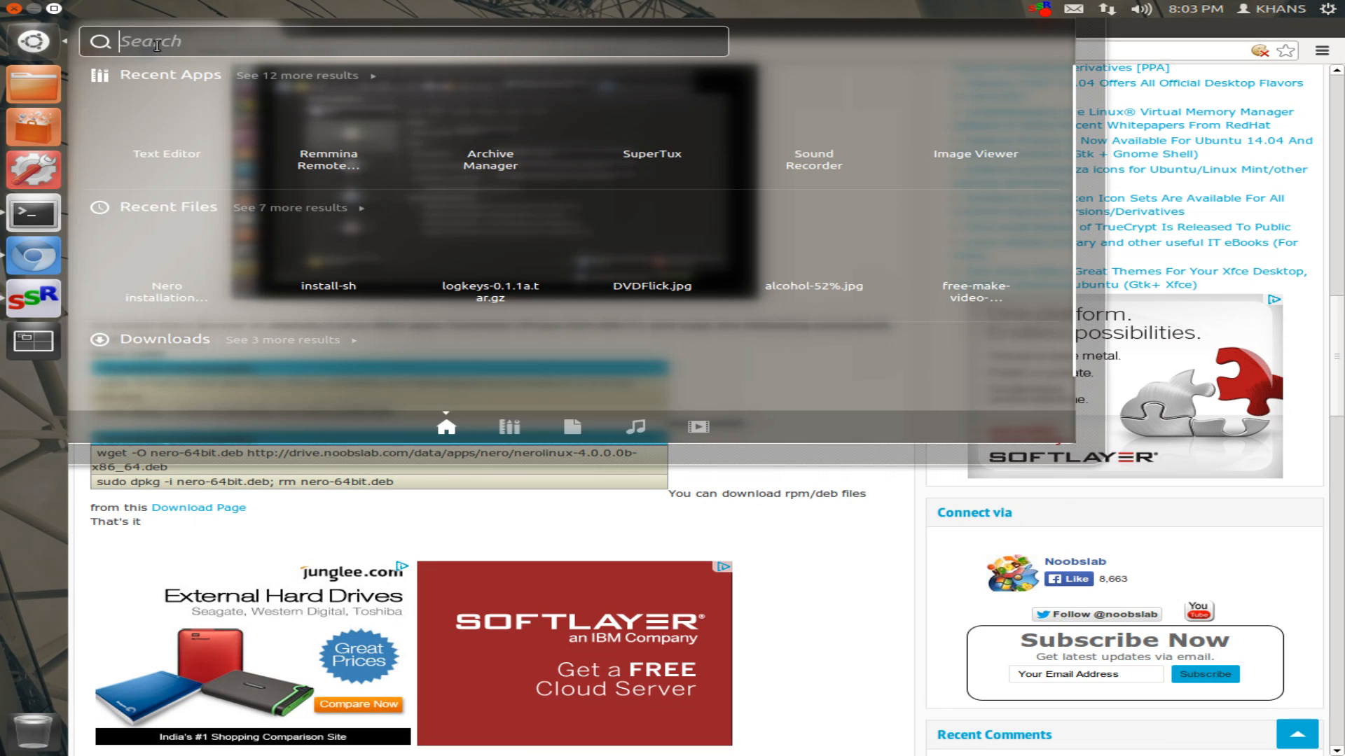
pyautogui.write('n')
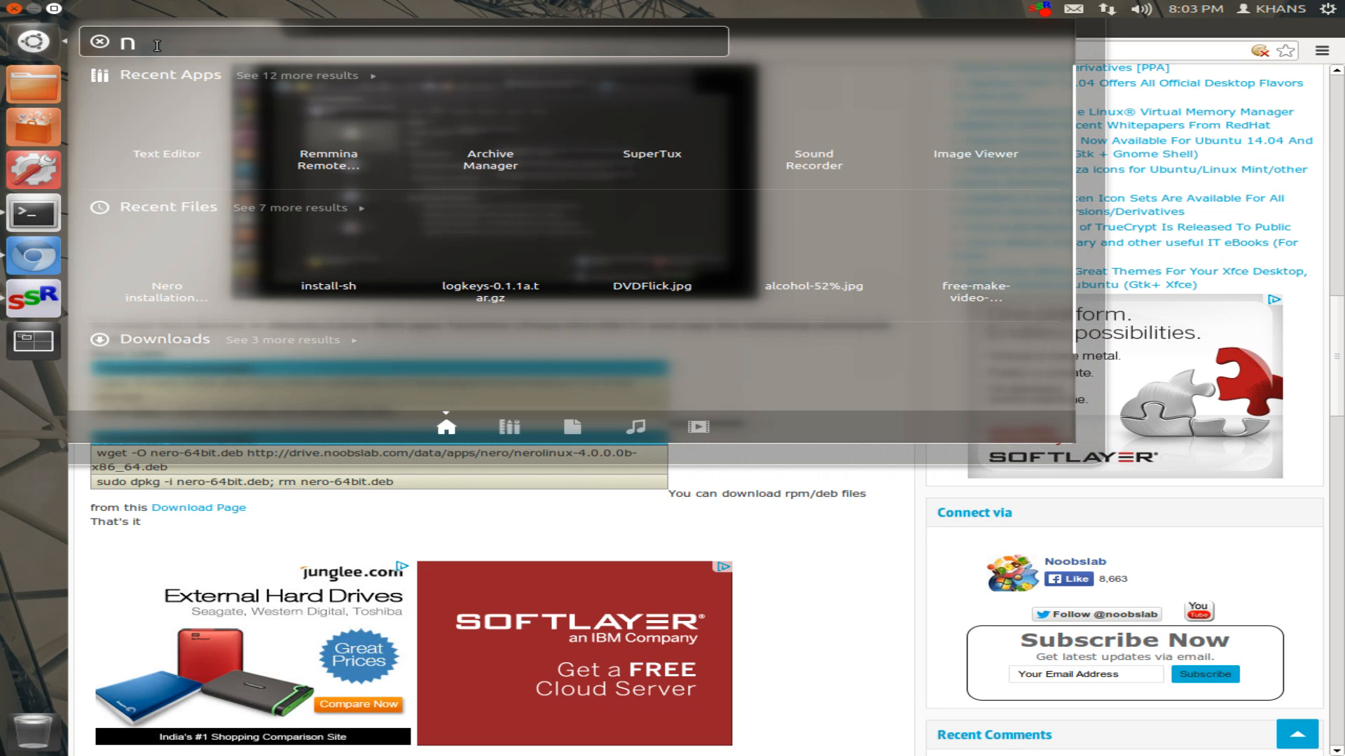
pyautogui.write('e')
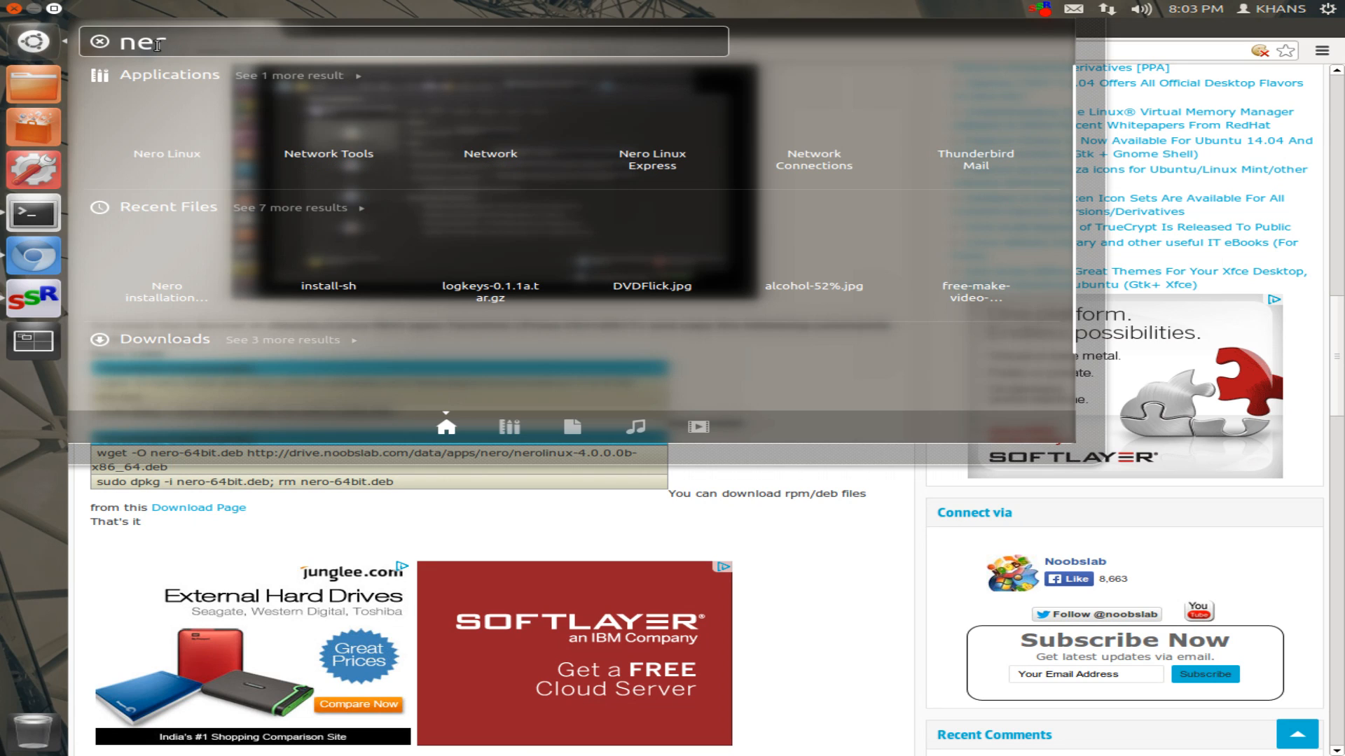
pyautogui.write('ro')
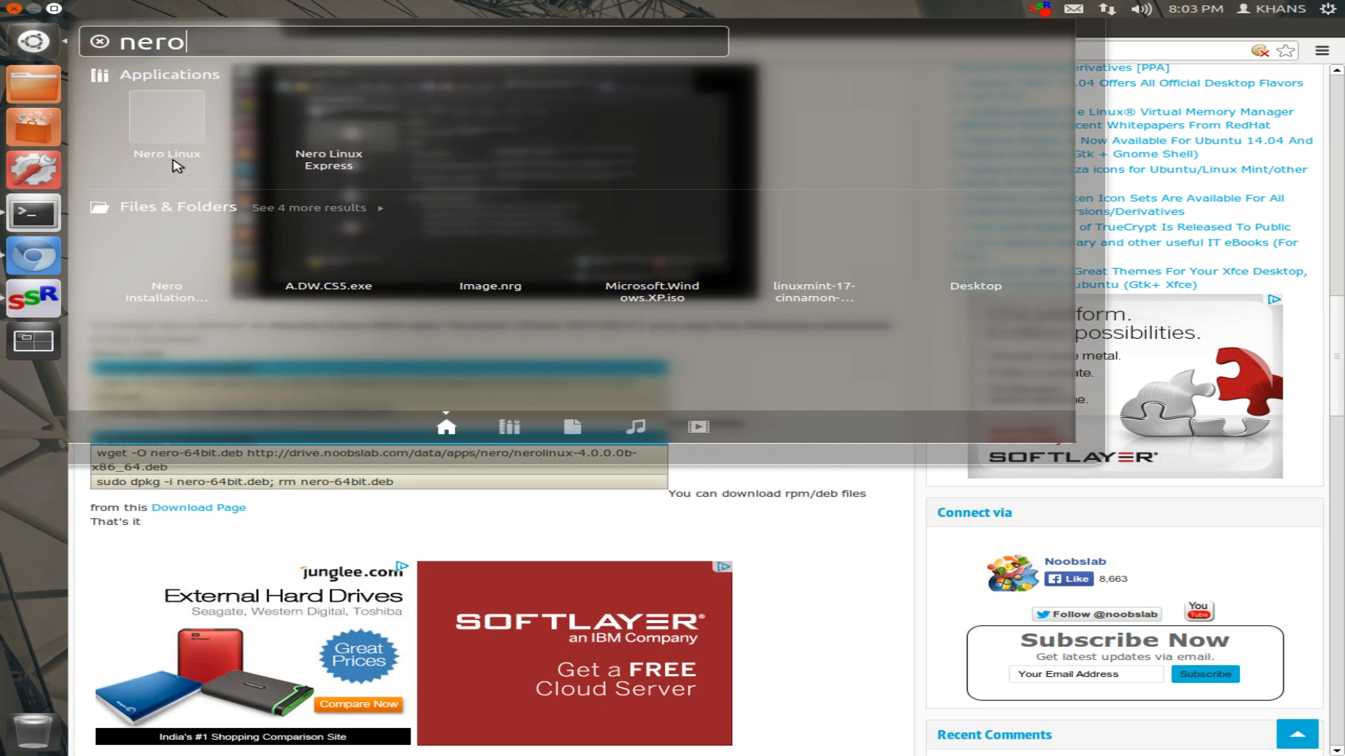
pyautogui.moveTo(649, 533)
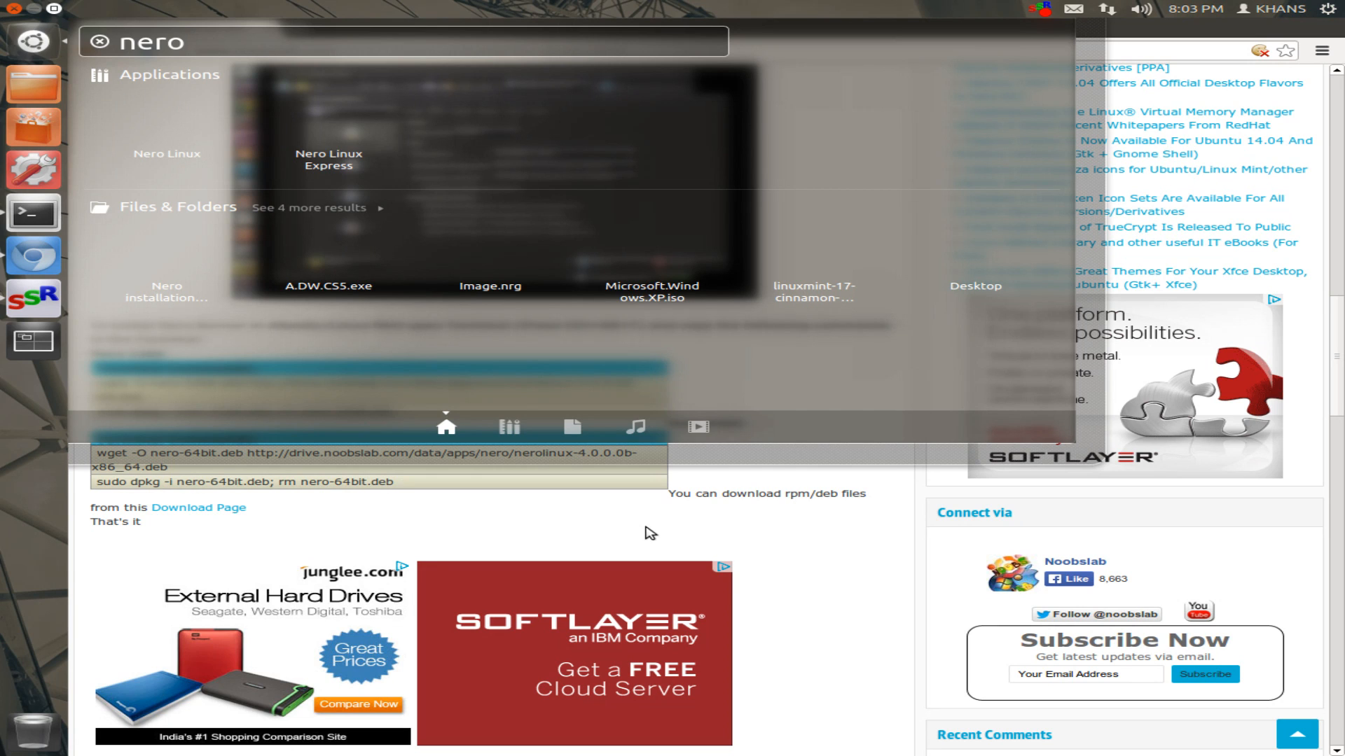
pyautogui.press('Escape')
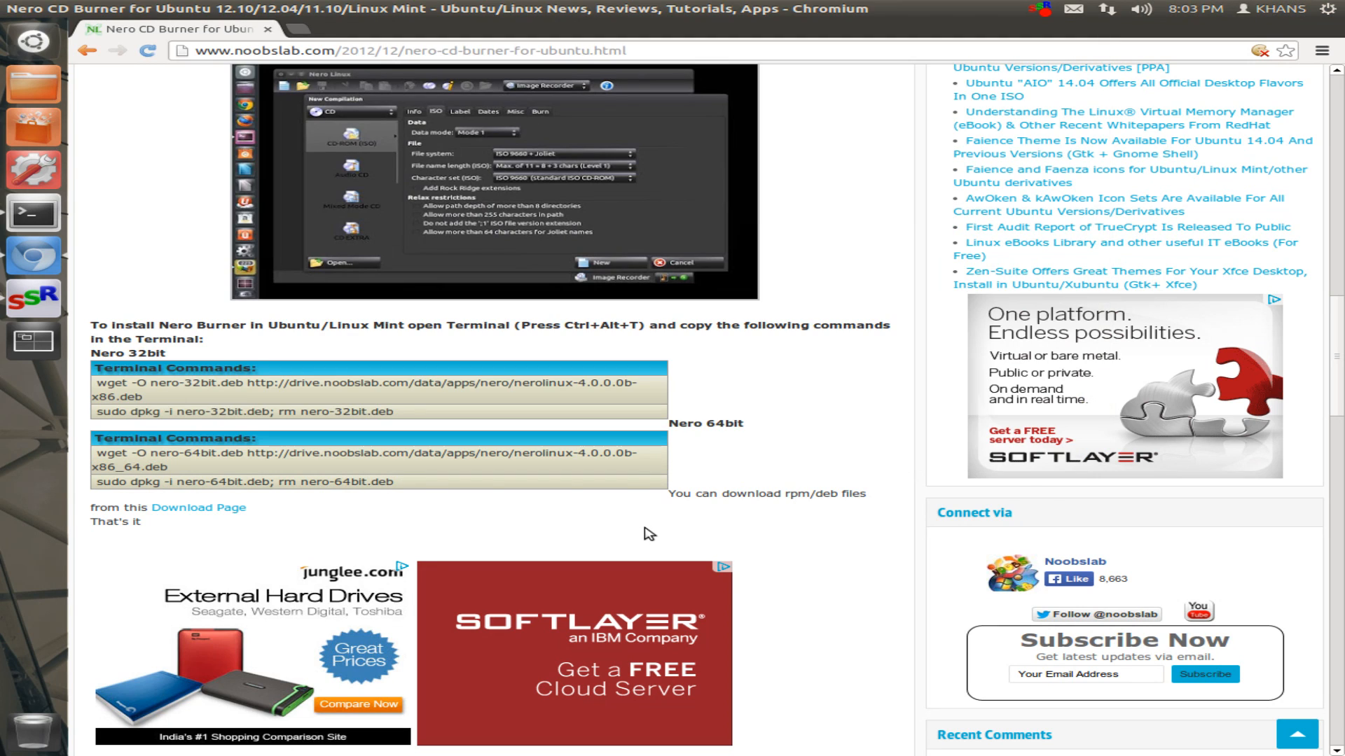